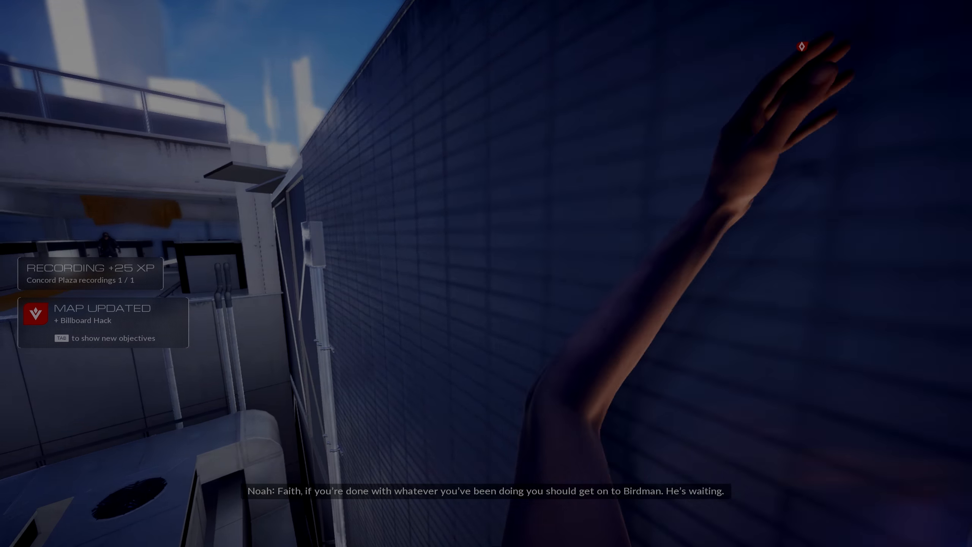
pyautogui.moveTo(486, 274)
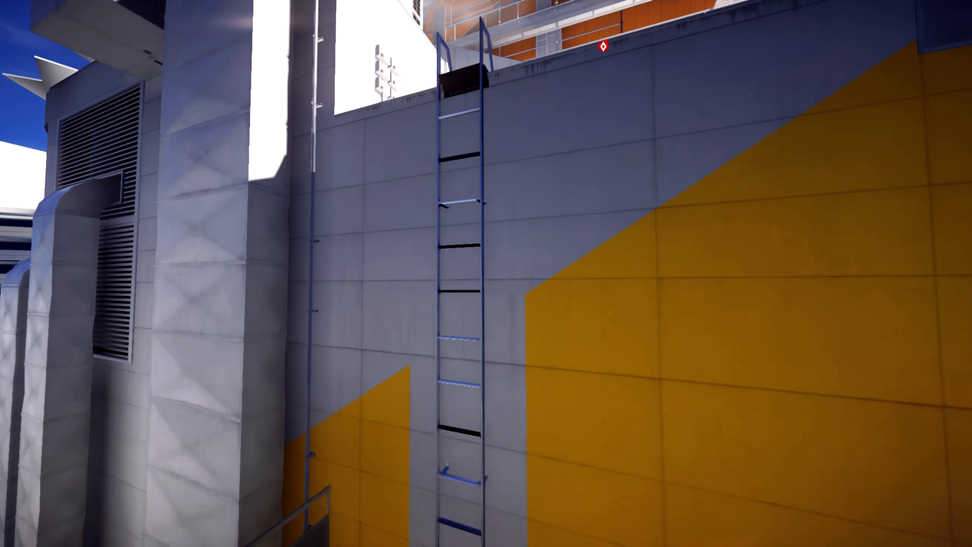
pyautogui.moveTo(486, 273)
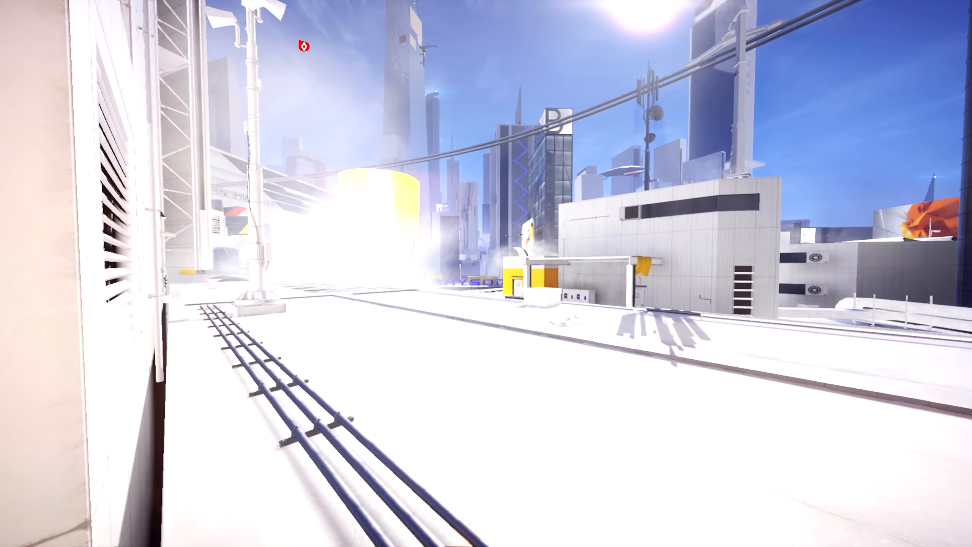
pyautogui.moveTo(486, 274)
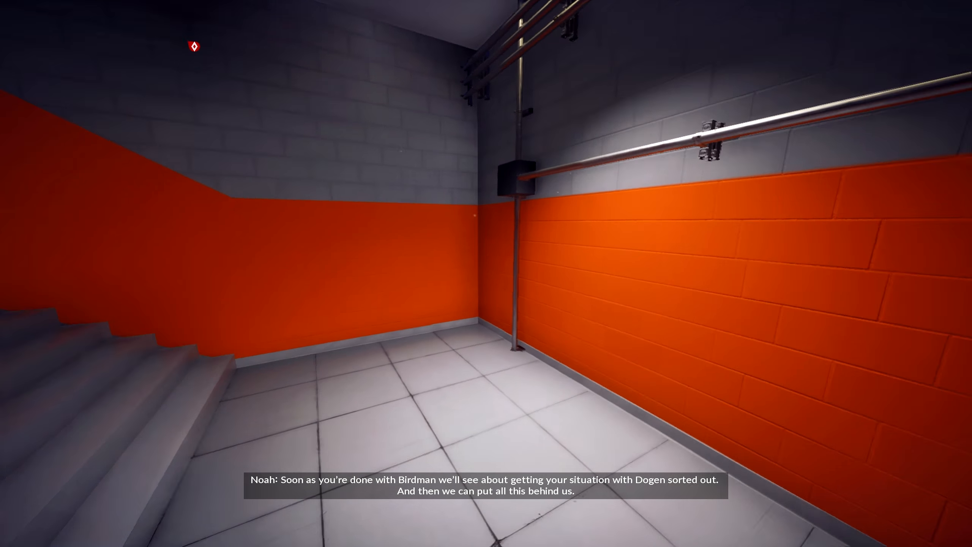
pyautogui.moveTo(487, 274)
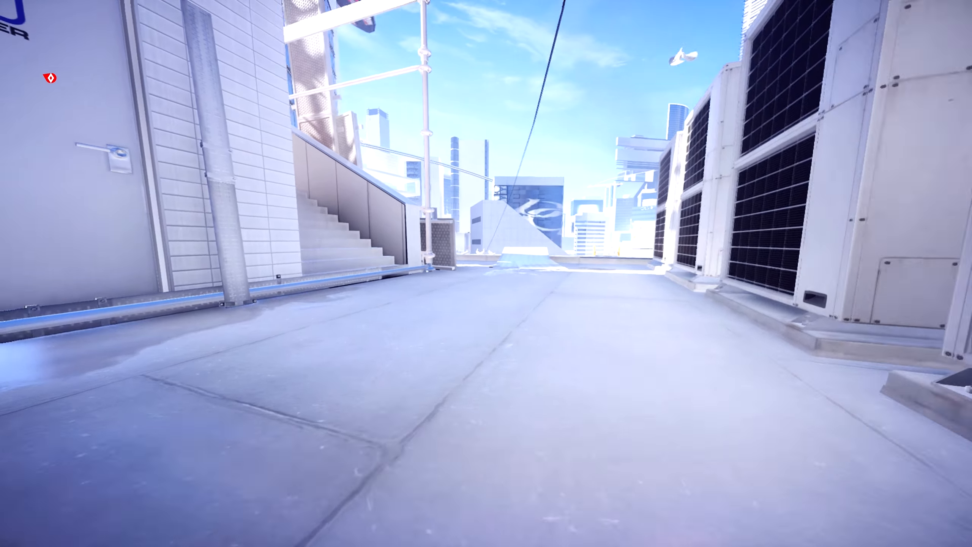
pyautogui.moveTo(486, 274)
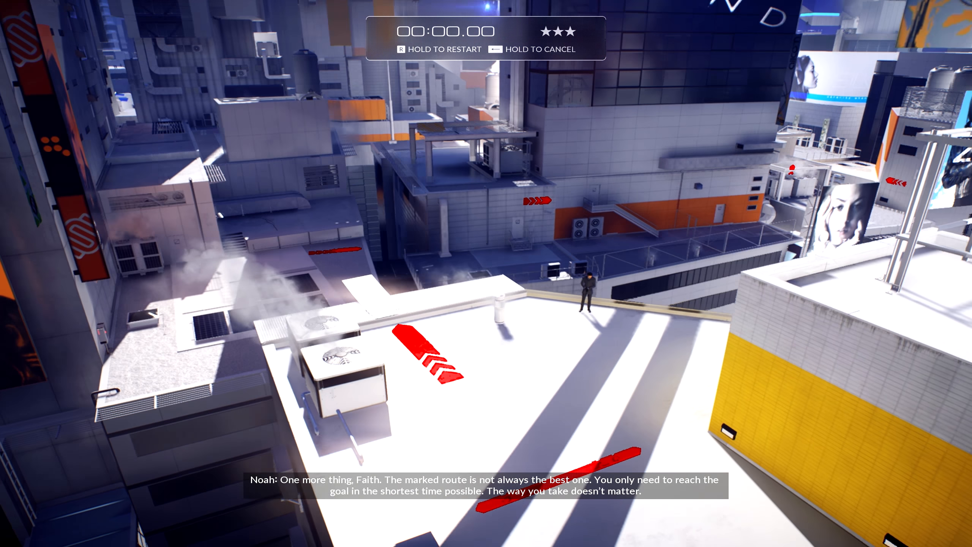
pyautogui.moveTo(486, 273)
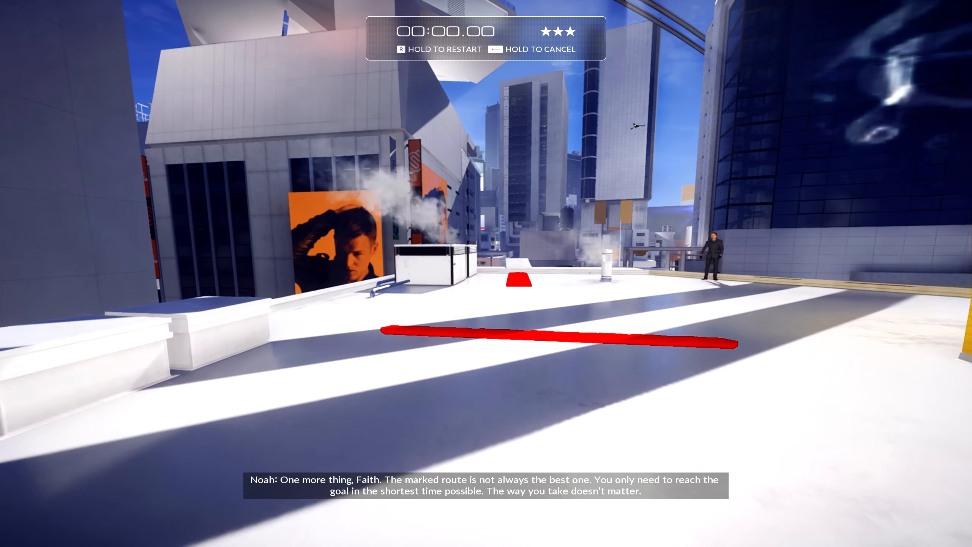
# Run the route to Birdman and accept his delivery run job
pyautogui.press('w')
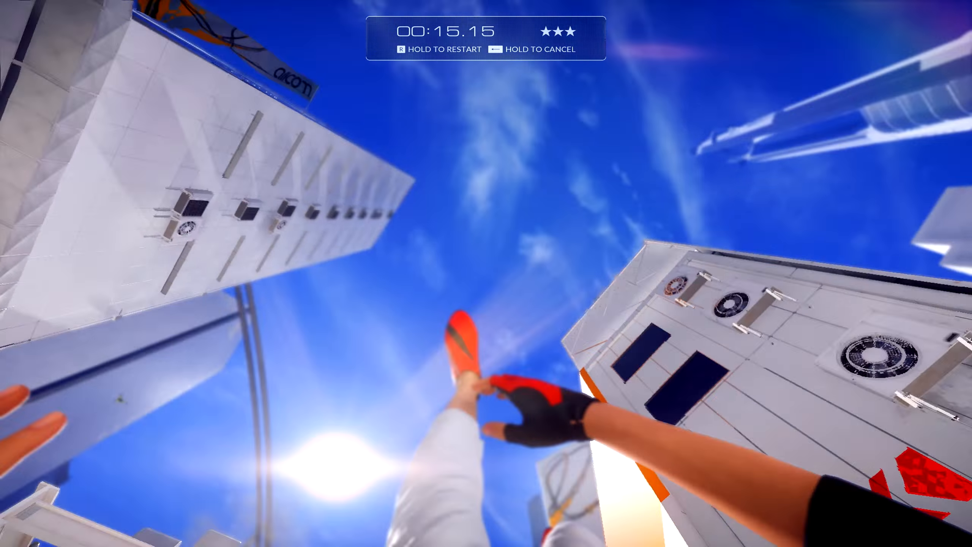
pyautogui.moveTo(486, 273)
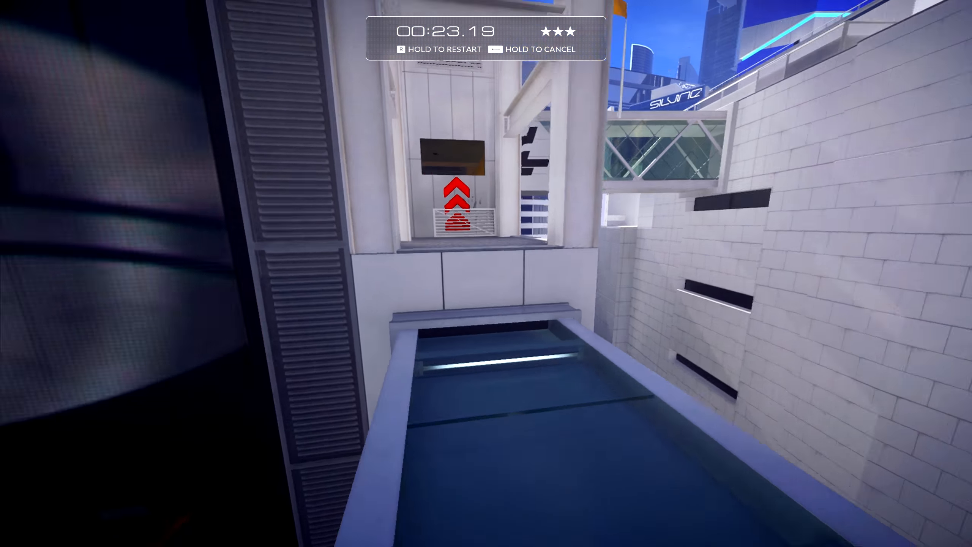
pyautogui.moveTo(486, 273)
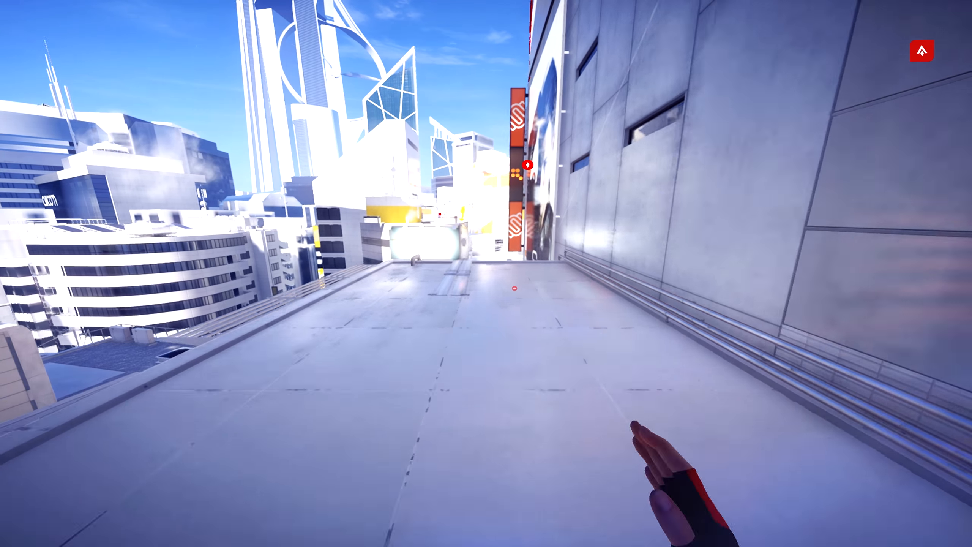
pyautogui.moveTo(486, 273)
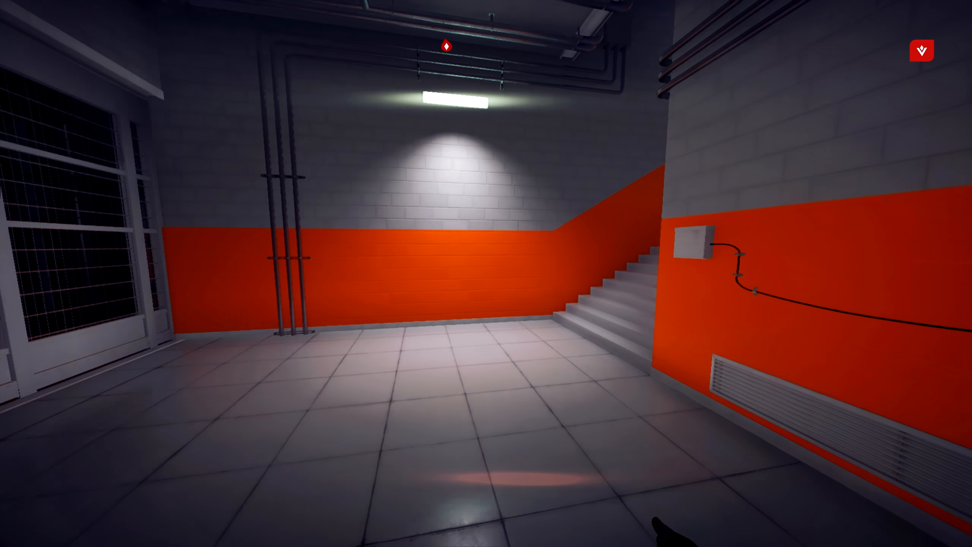
pyautogui.press('w')
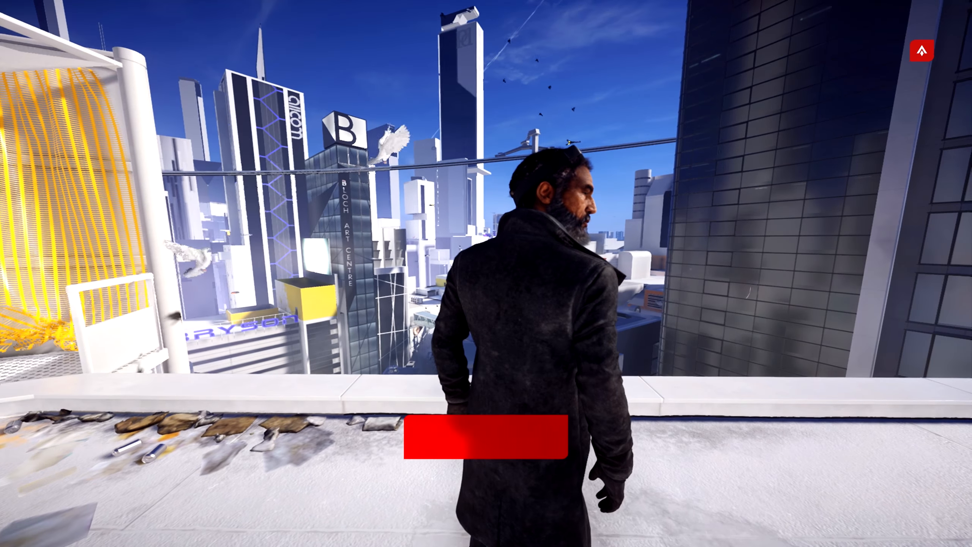
pyautogui.click(487, 440)
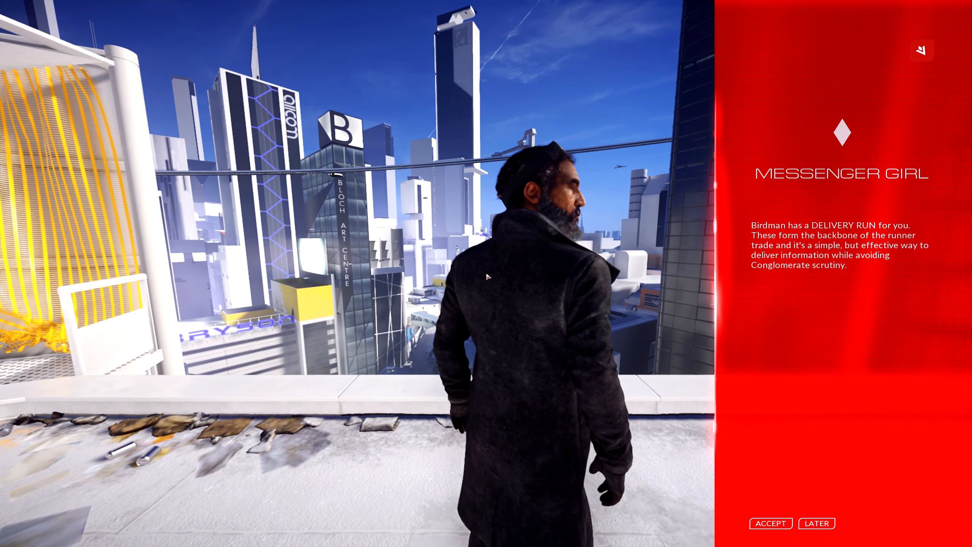
pyautogui.click(770, 522)
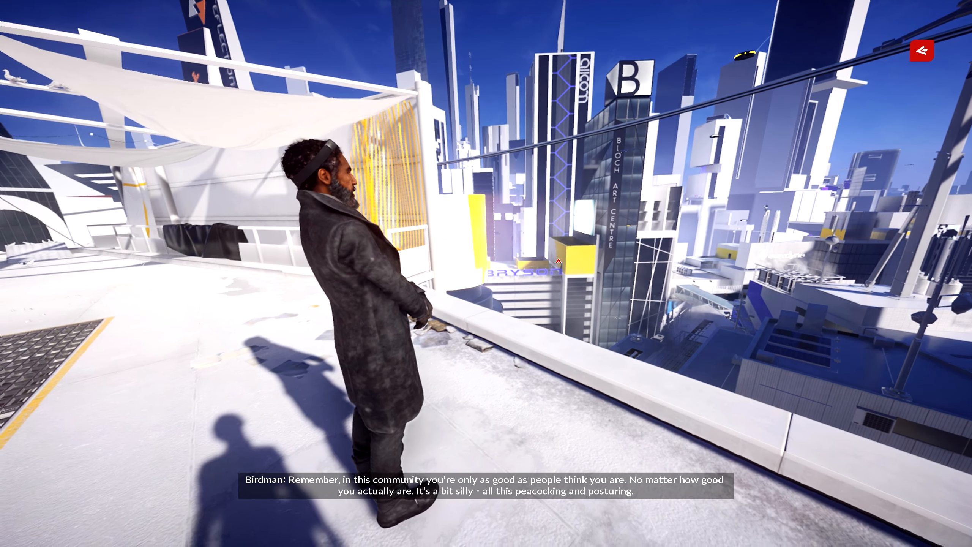
pyautogui.moveTo(486, 274)
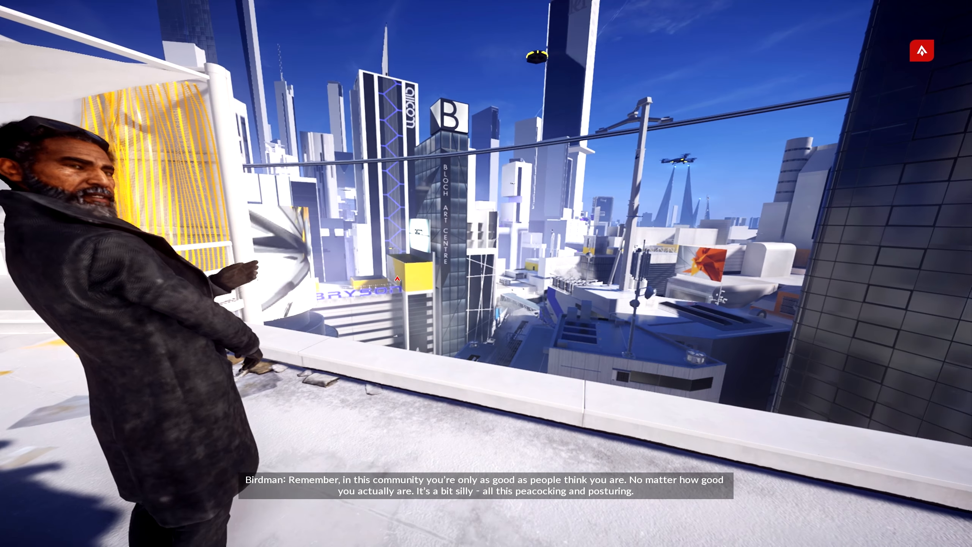
pyautogui.moveTo(486, 273)
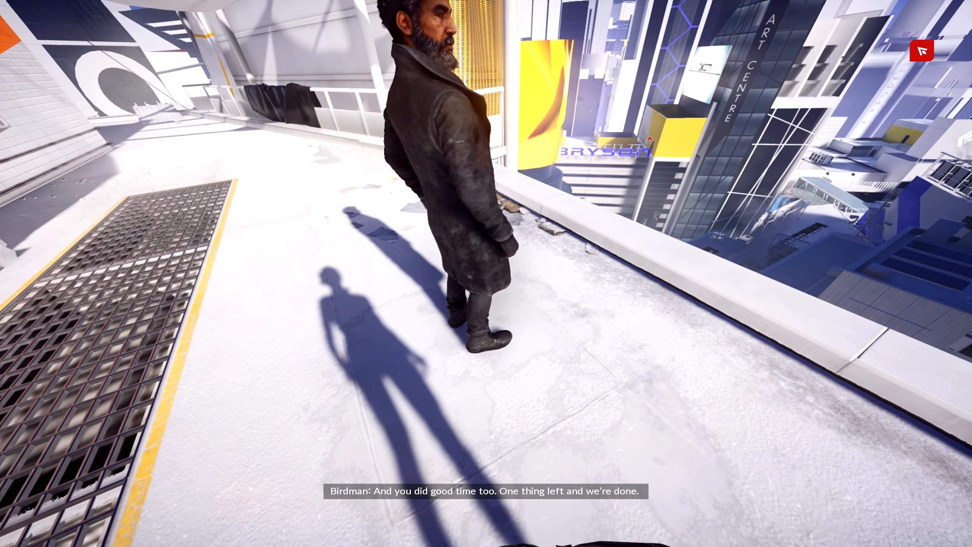
pyautogui.moveTo(486, 273)
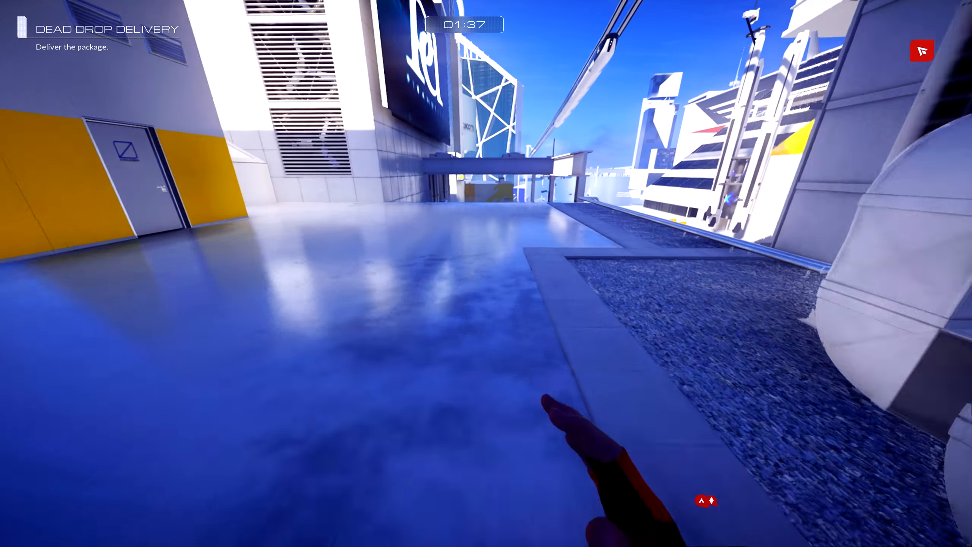
pyautogui.moveTo(486, 273)
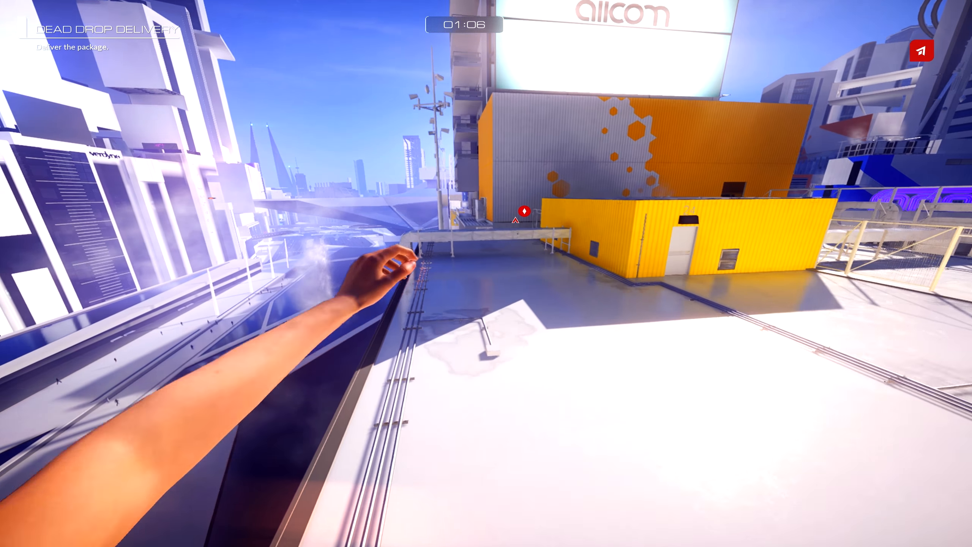
pyautogui.moveTo(486, 274)
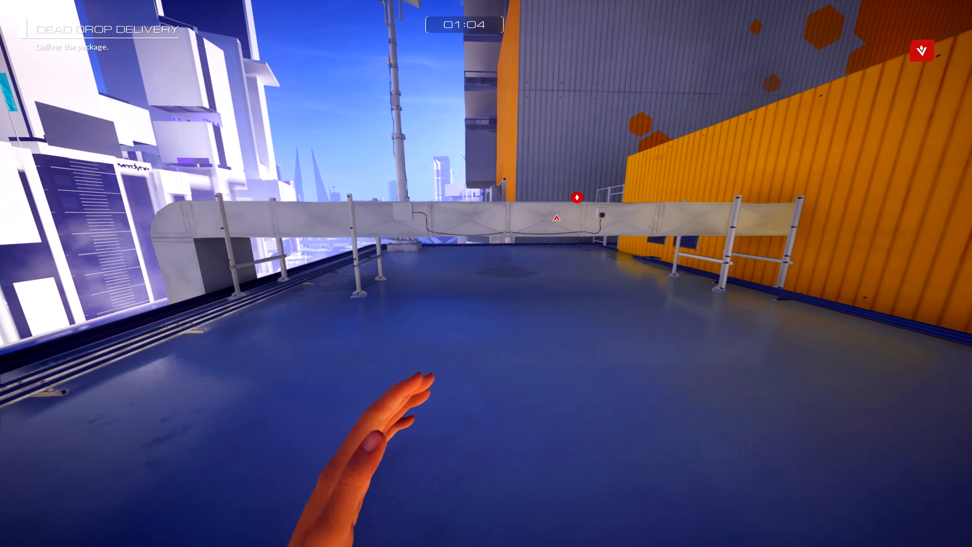
pyautogui.moveTo(487, 274)
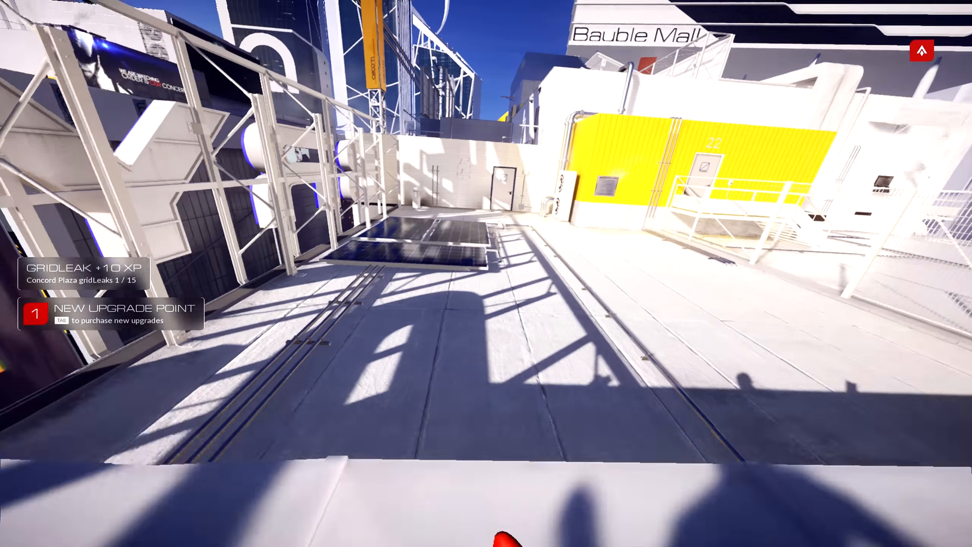
# Review the Coil movement ability on the Progression upgrades screen
pyautogui.press('tab')
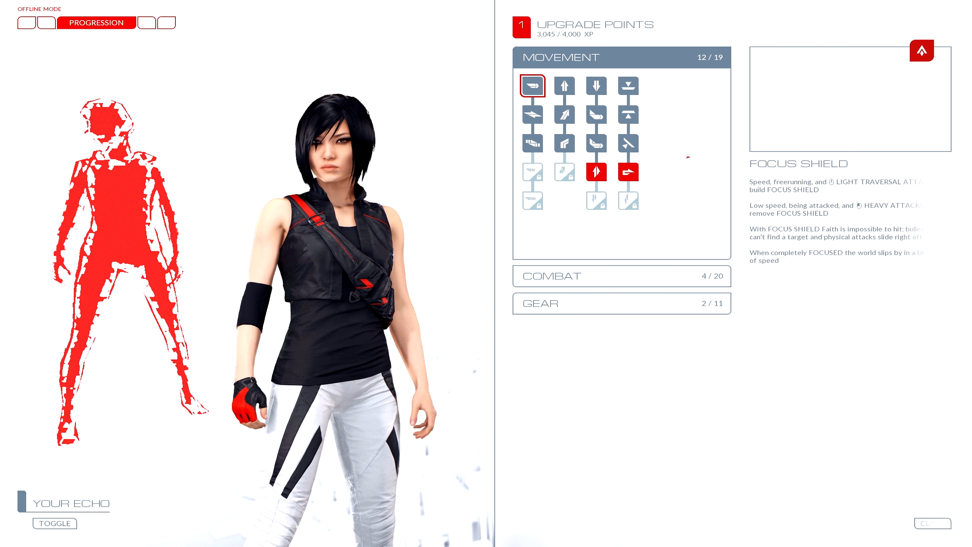
pyautogui.click(596, 173)
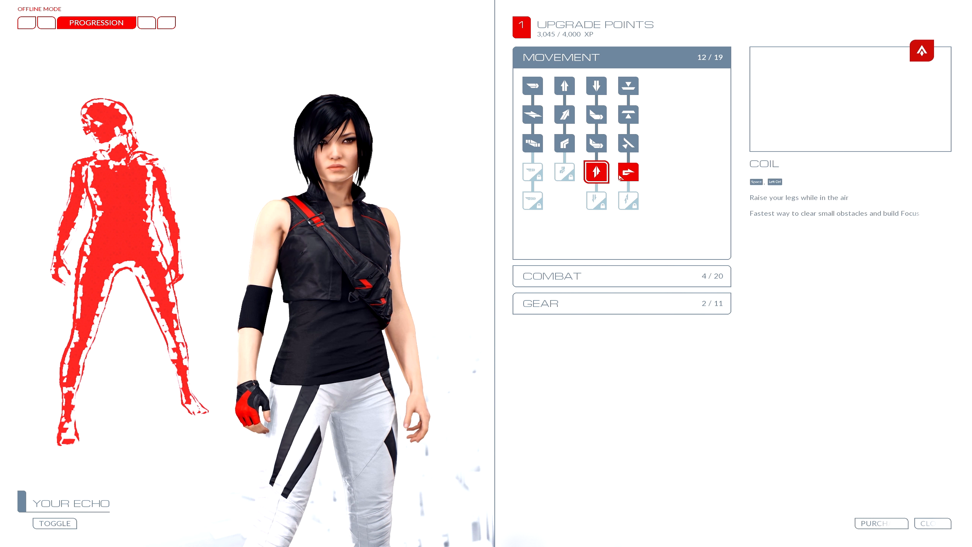
pyautogui.click(880, 523)
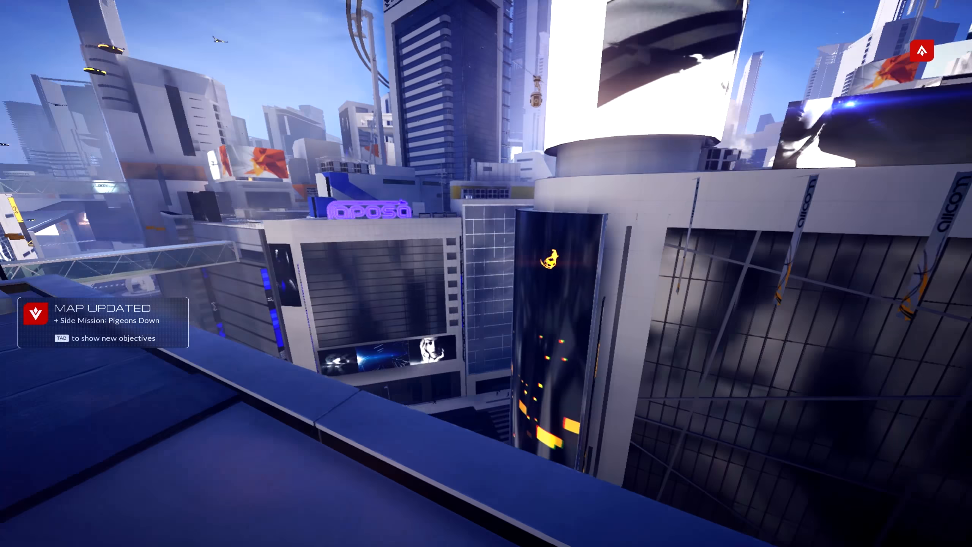
pyautogui.moveTo(487, 273)
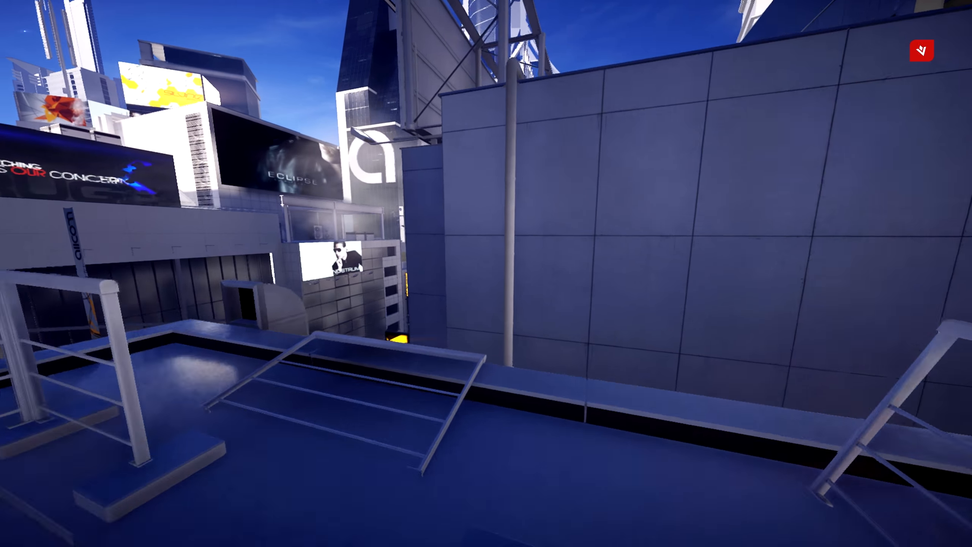
pyautogui.moveTo(487, 273)
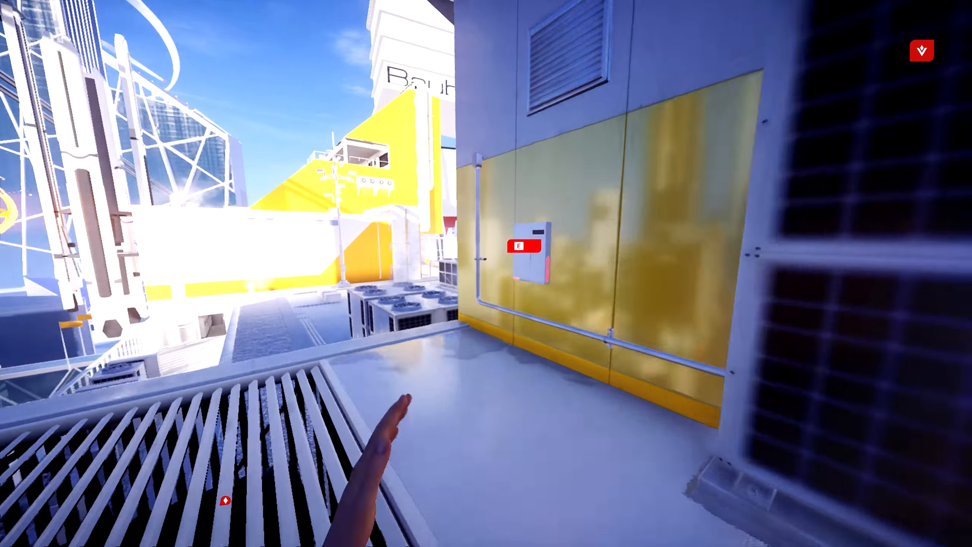
# Collect the electronic part from the rooftop wall panel (3 of 22 in Concord Plaza)
pyautogui.click(524, 246)
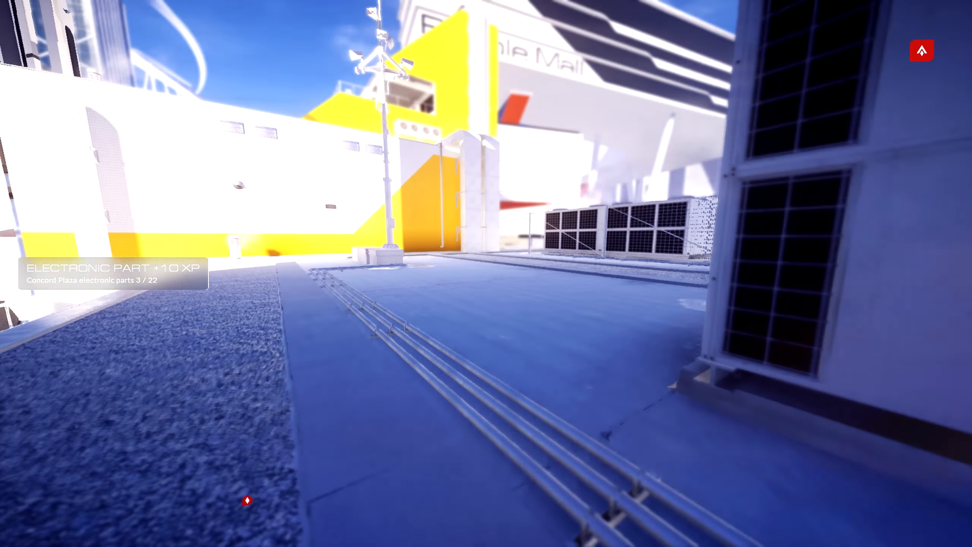
pyautogui.moveTo(486, 274)
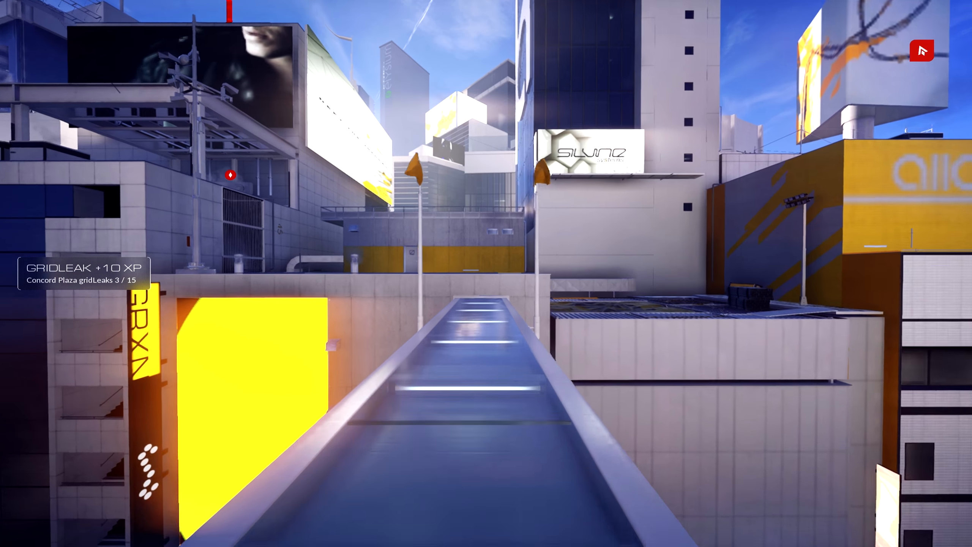
pyautogui.moveTo(487, 274)
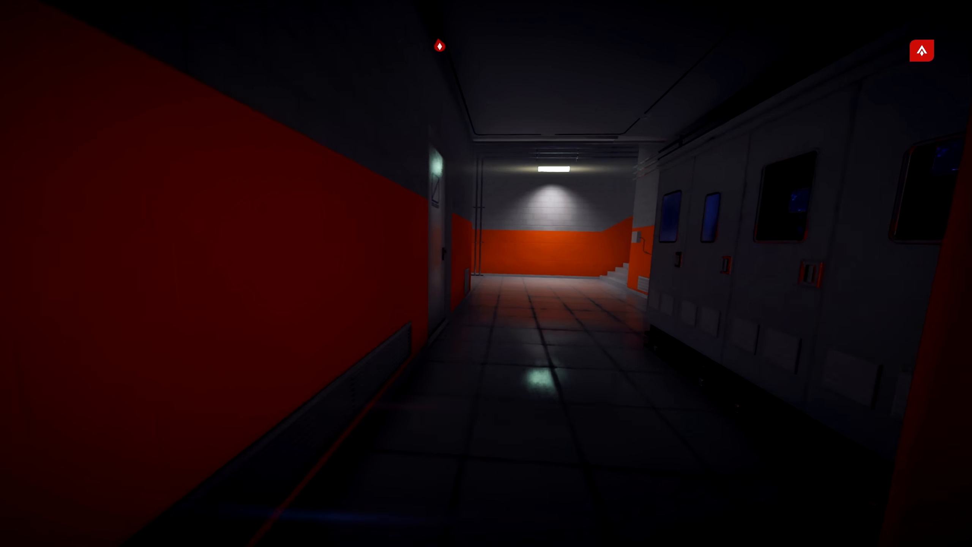
pyautogui.moveTo(486, 273)
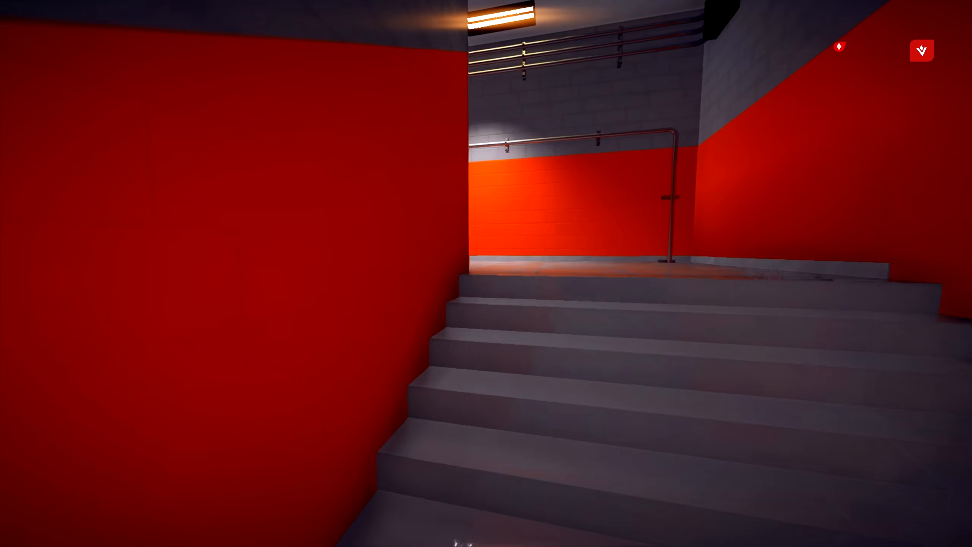
pyautogui.moveTo(486, 274)
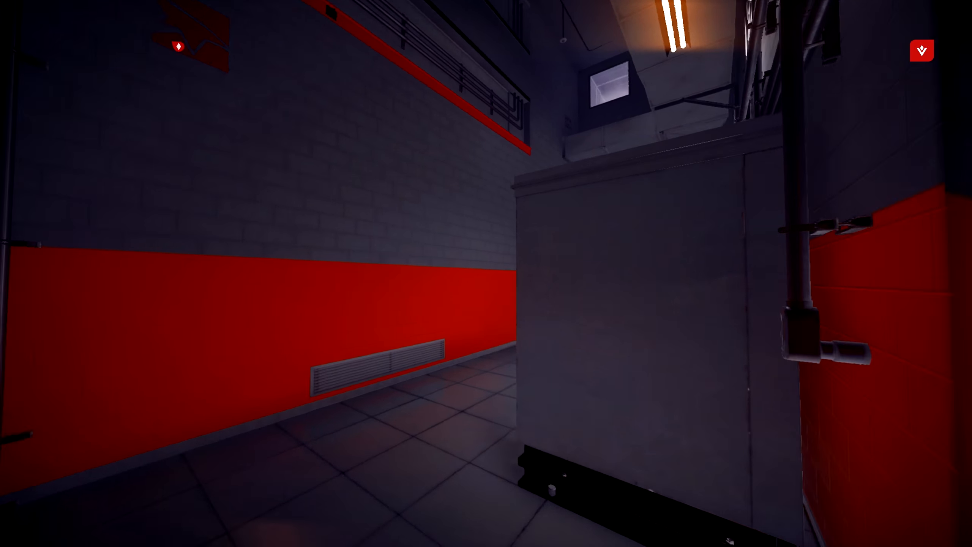
pyautogui.moveTo(486, 273)
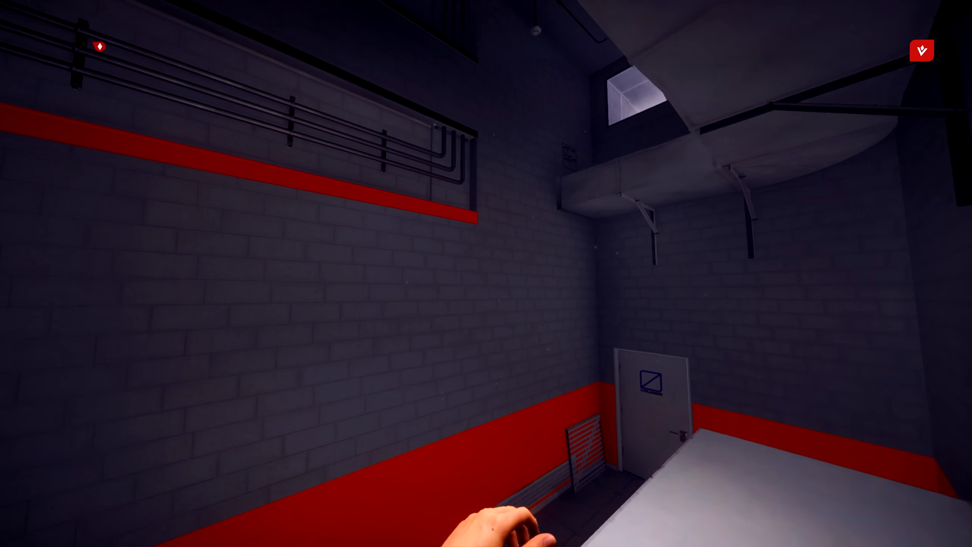
pyautogui.moveTo(486, 274)
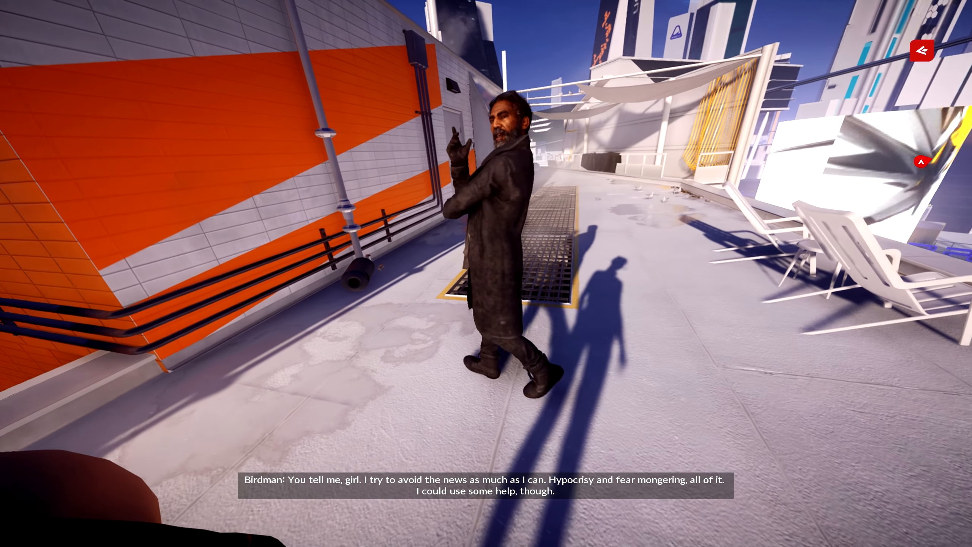
pyautogui.moveTo(486, 273)
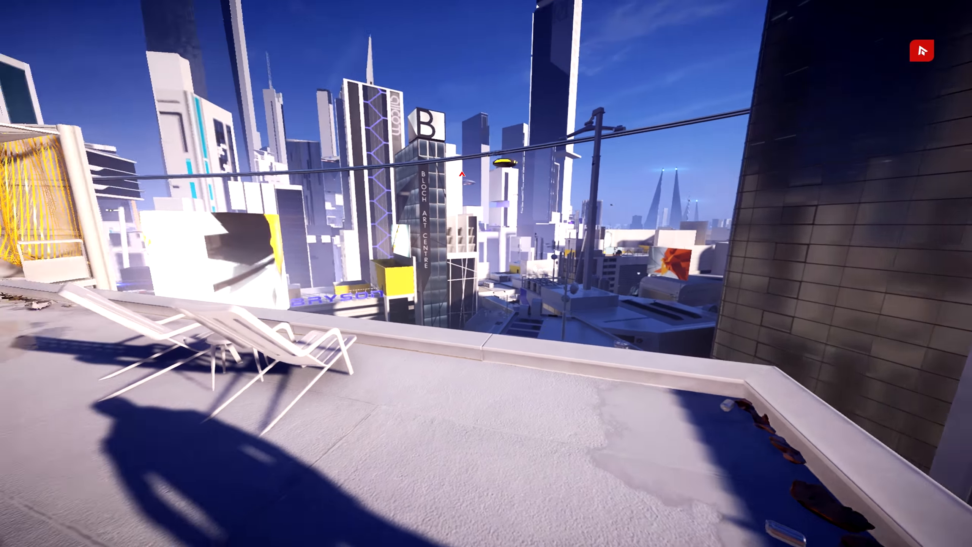
pyautogui.moveTo(486, 273)
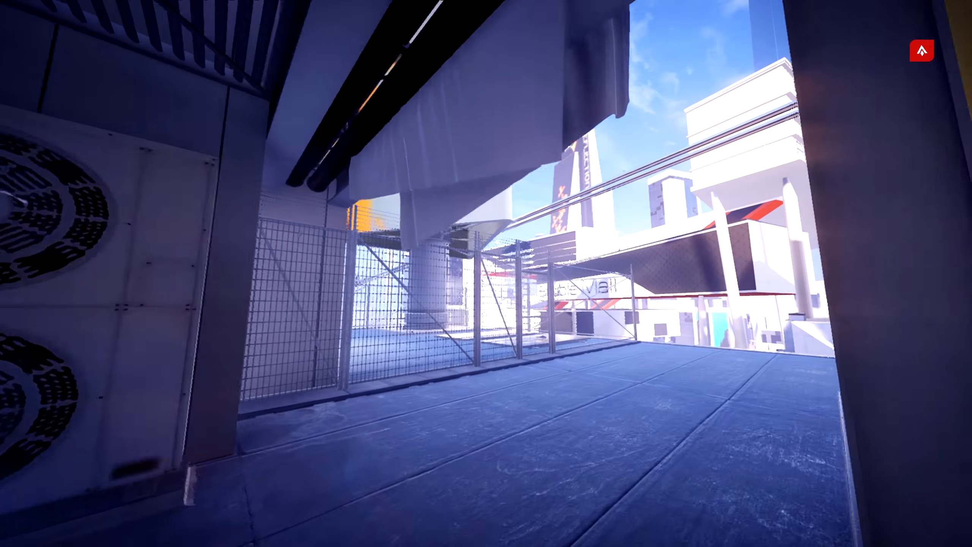
pyautogui.moveTo(486, 273)
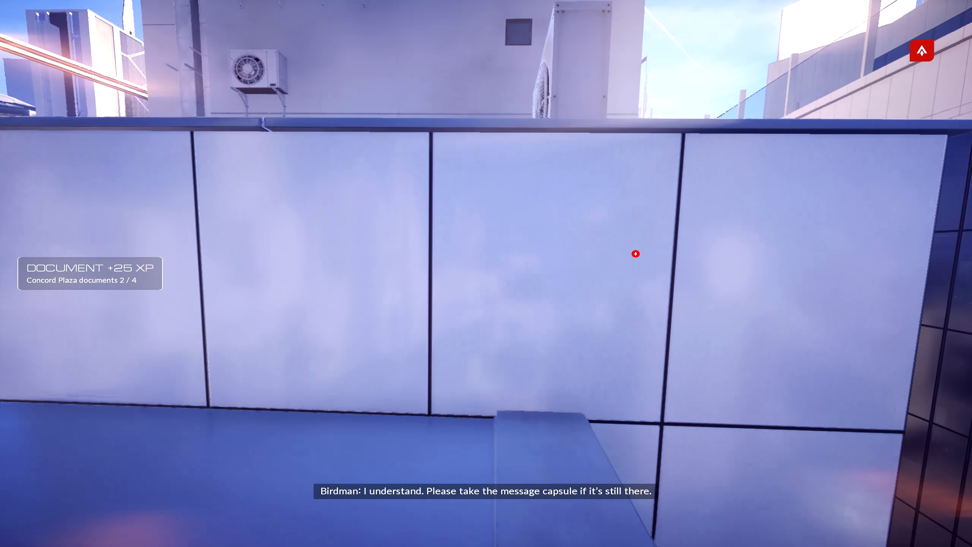
pyautogui.moveTo(486, 274)
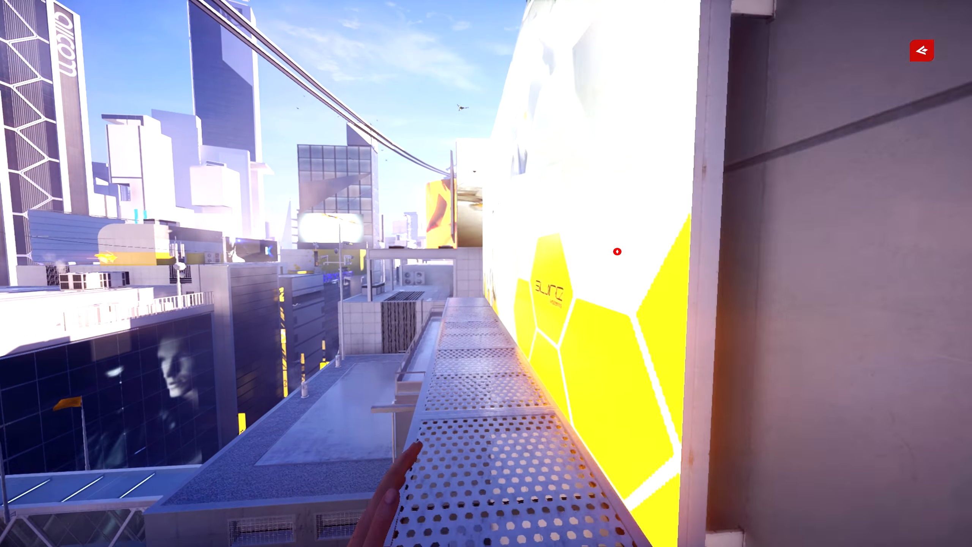
pyautogui.moveTo(486, 273)
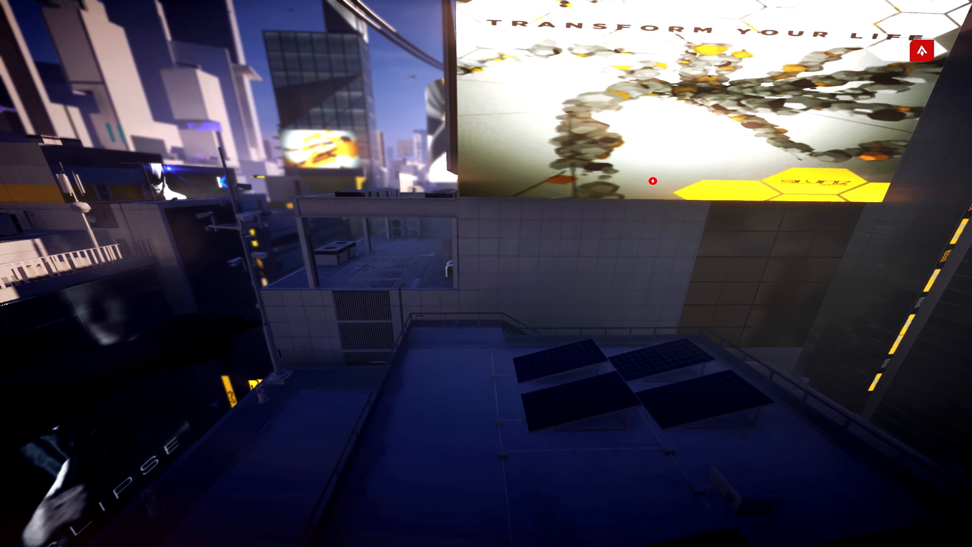
pyautogui.moveTo(486, 273)
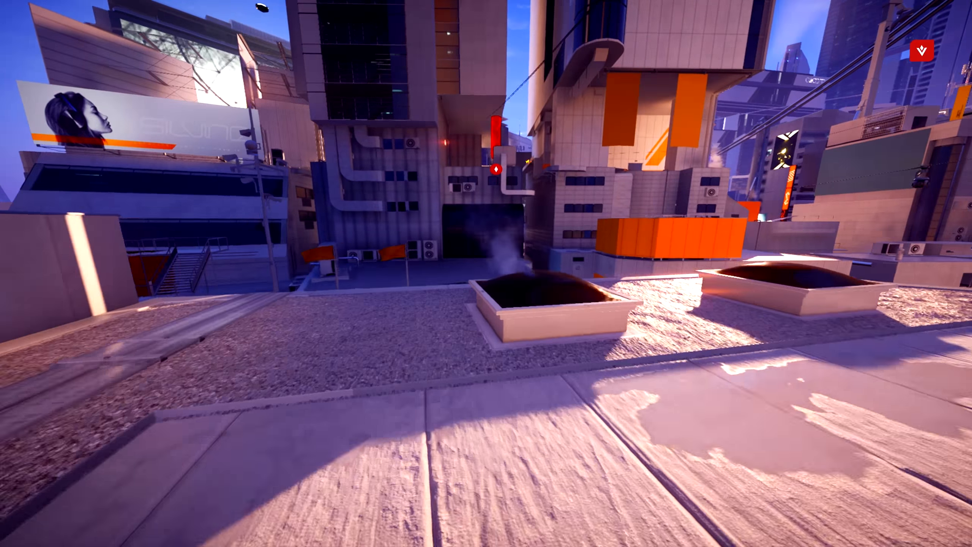
pyautogui.moveTo(487, 273)
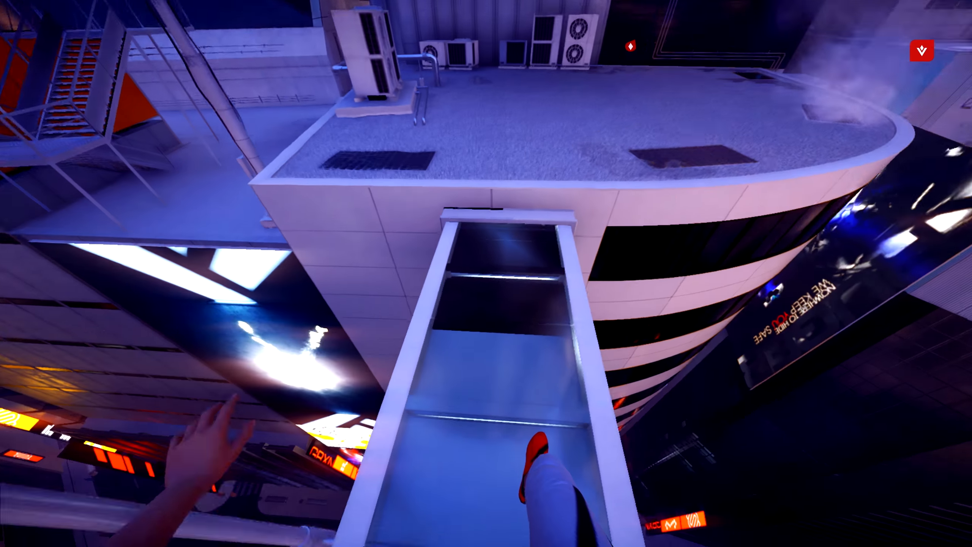
pyautogui.moveTo(486, 274)
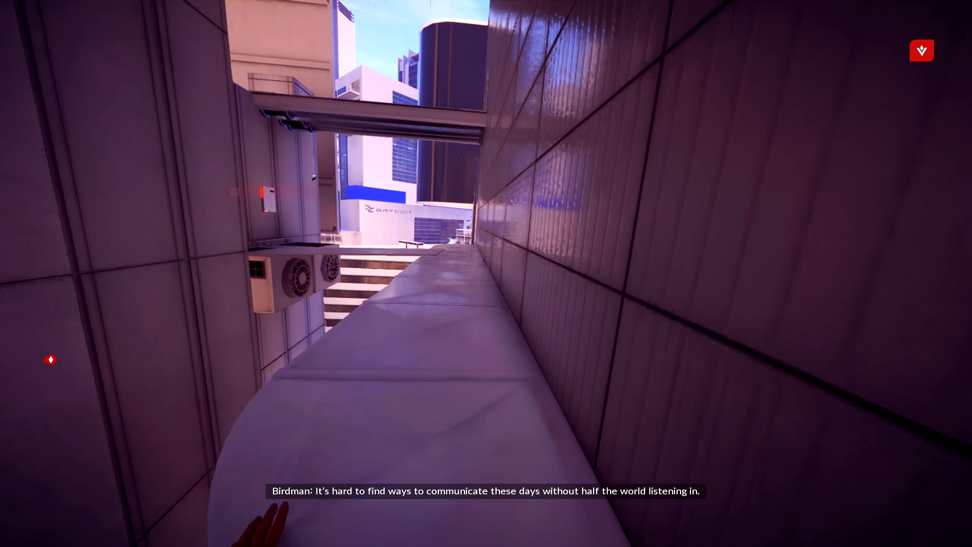
pyautogui.moveTo(486, 273)
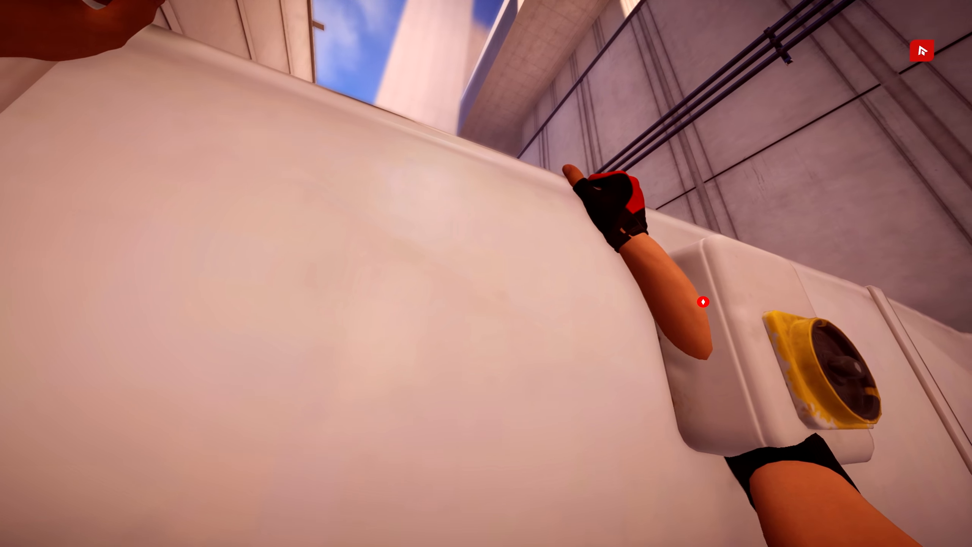
pyautogui.moveTo(486, 274)
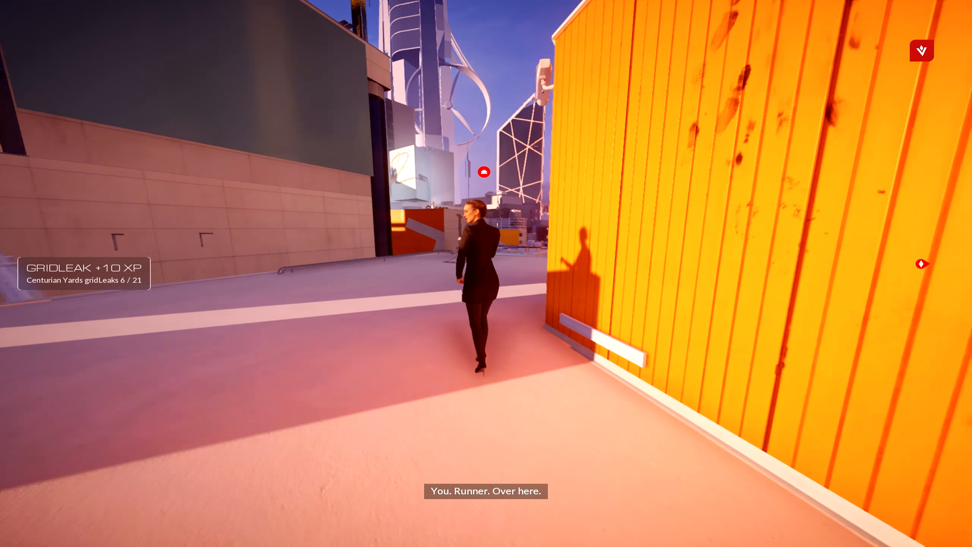
pyautogui.moveTo(486, 273)
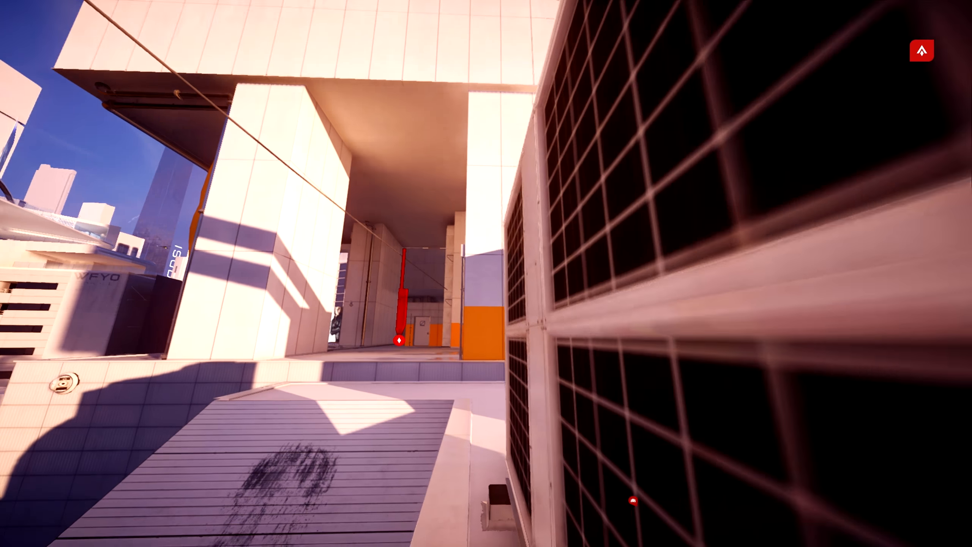
pyautogui.moveTo(486, 274)
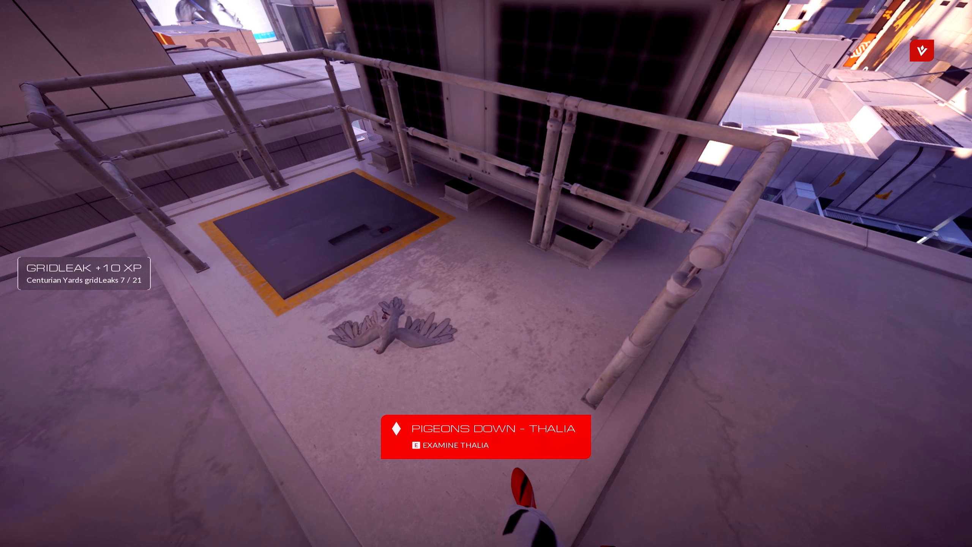
# Examine Thalia's body and accept the Pigeons Down – Thalia mission update
pyautogui.press('e')
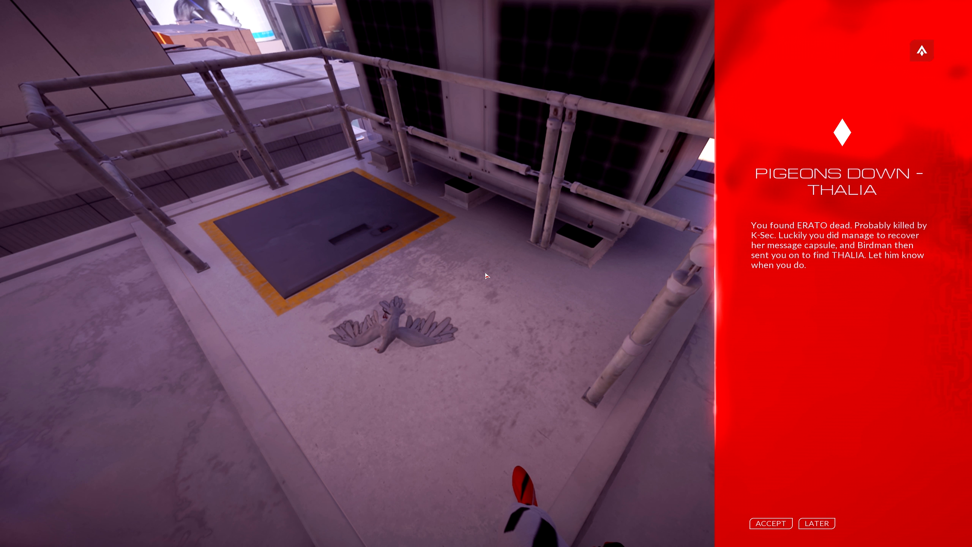
pyautogui.click(770, 523)
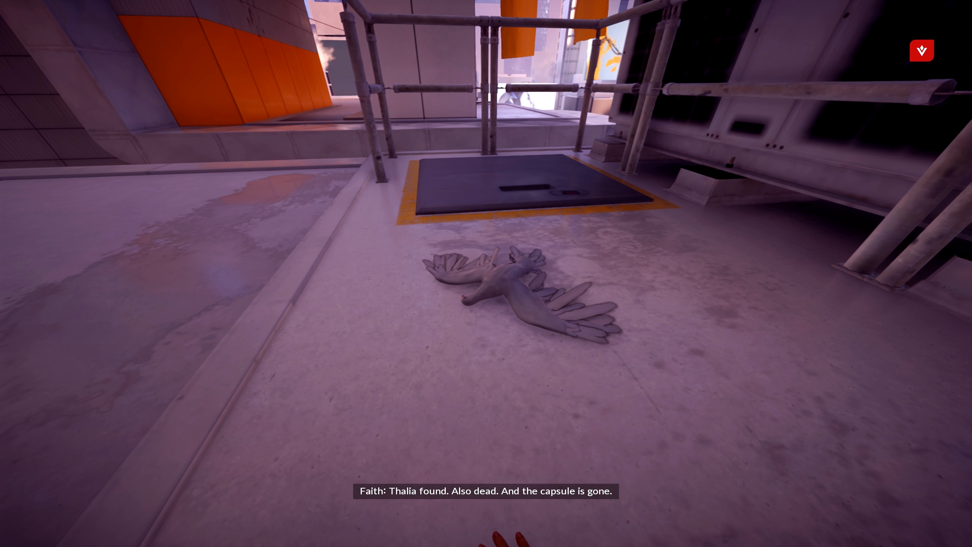
pyautogui.moveTo(487, 273)
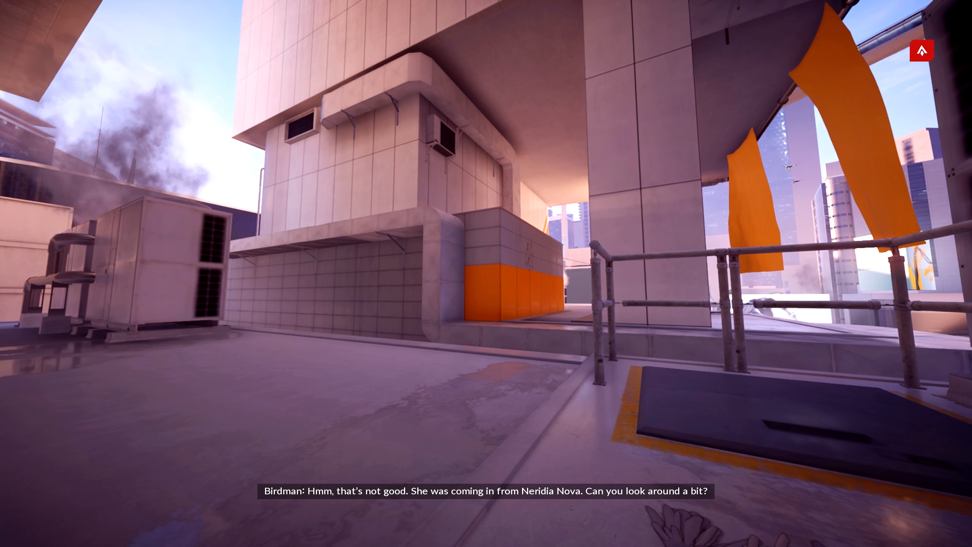
pyautogui.moveTo(487, 273)
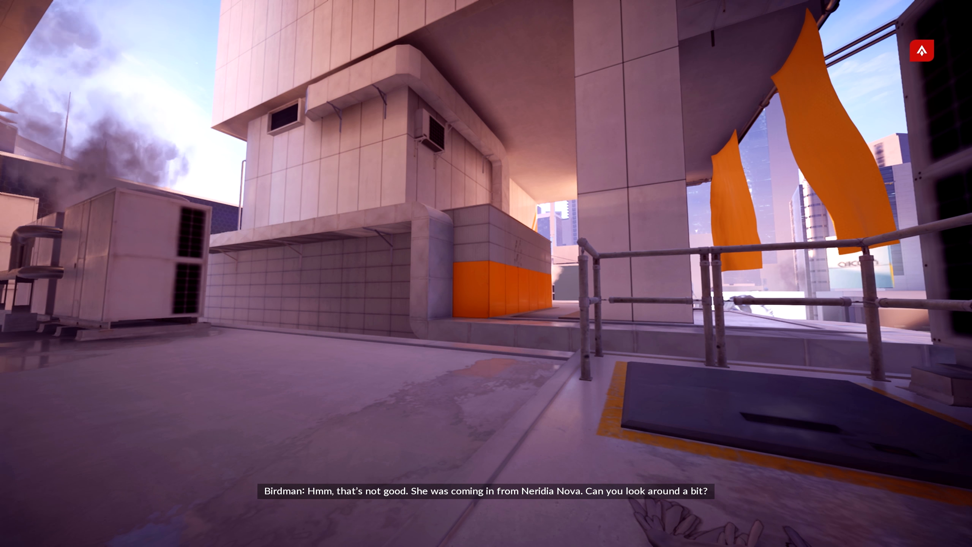
pyautogui.moveTo(486, 274)
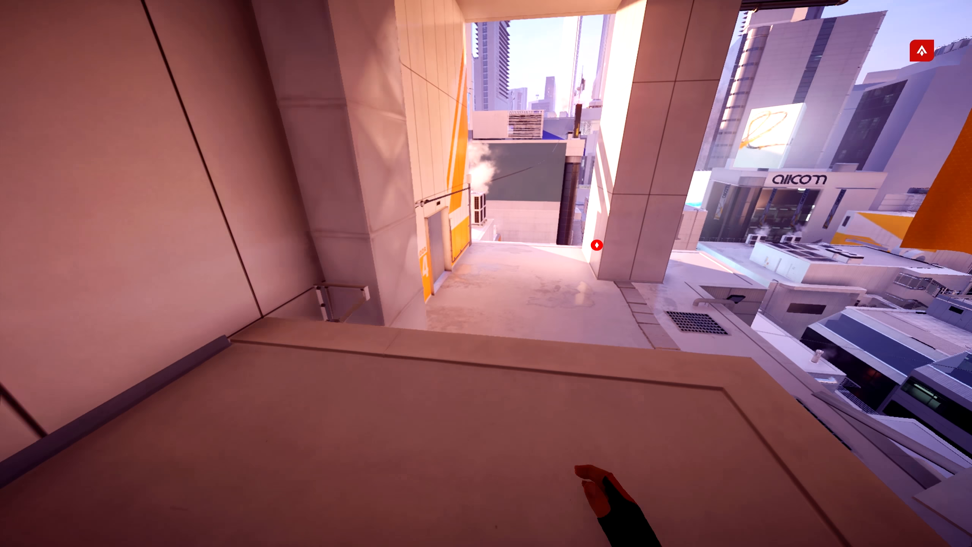
pyautogui.moveTo(486, 274)
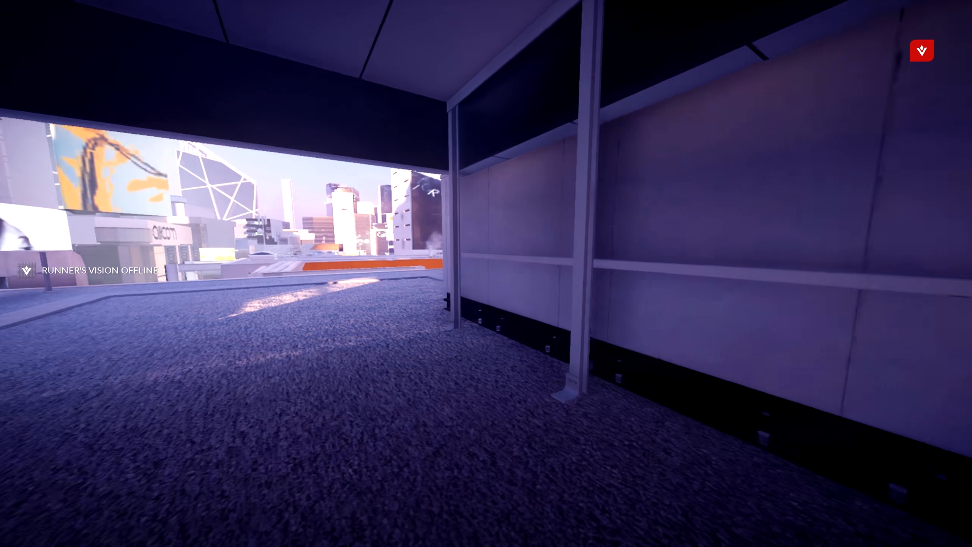
pyautogui.moveTo(487, 273)
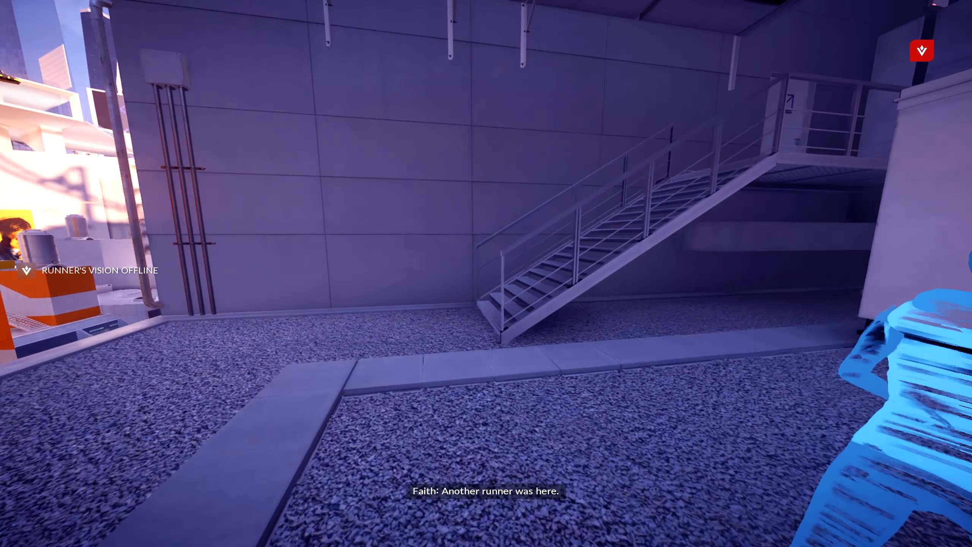